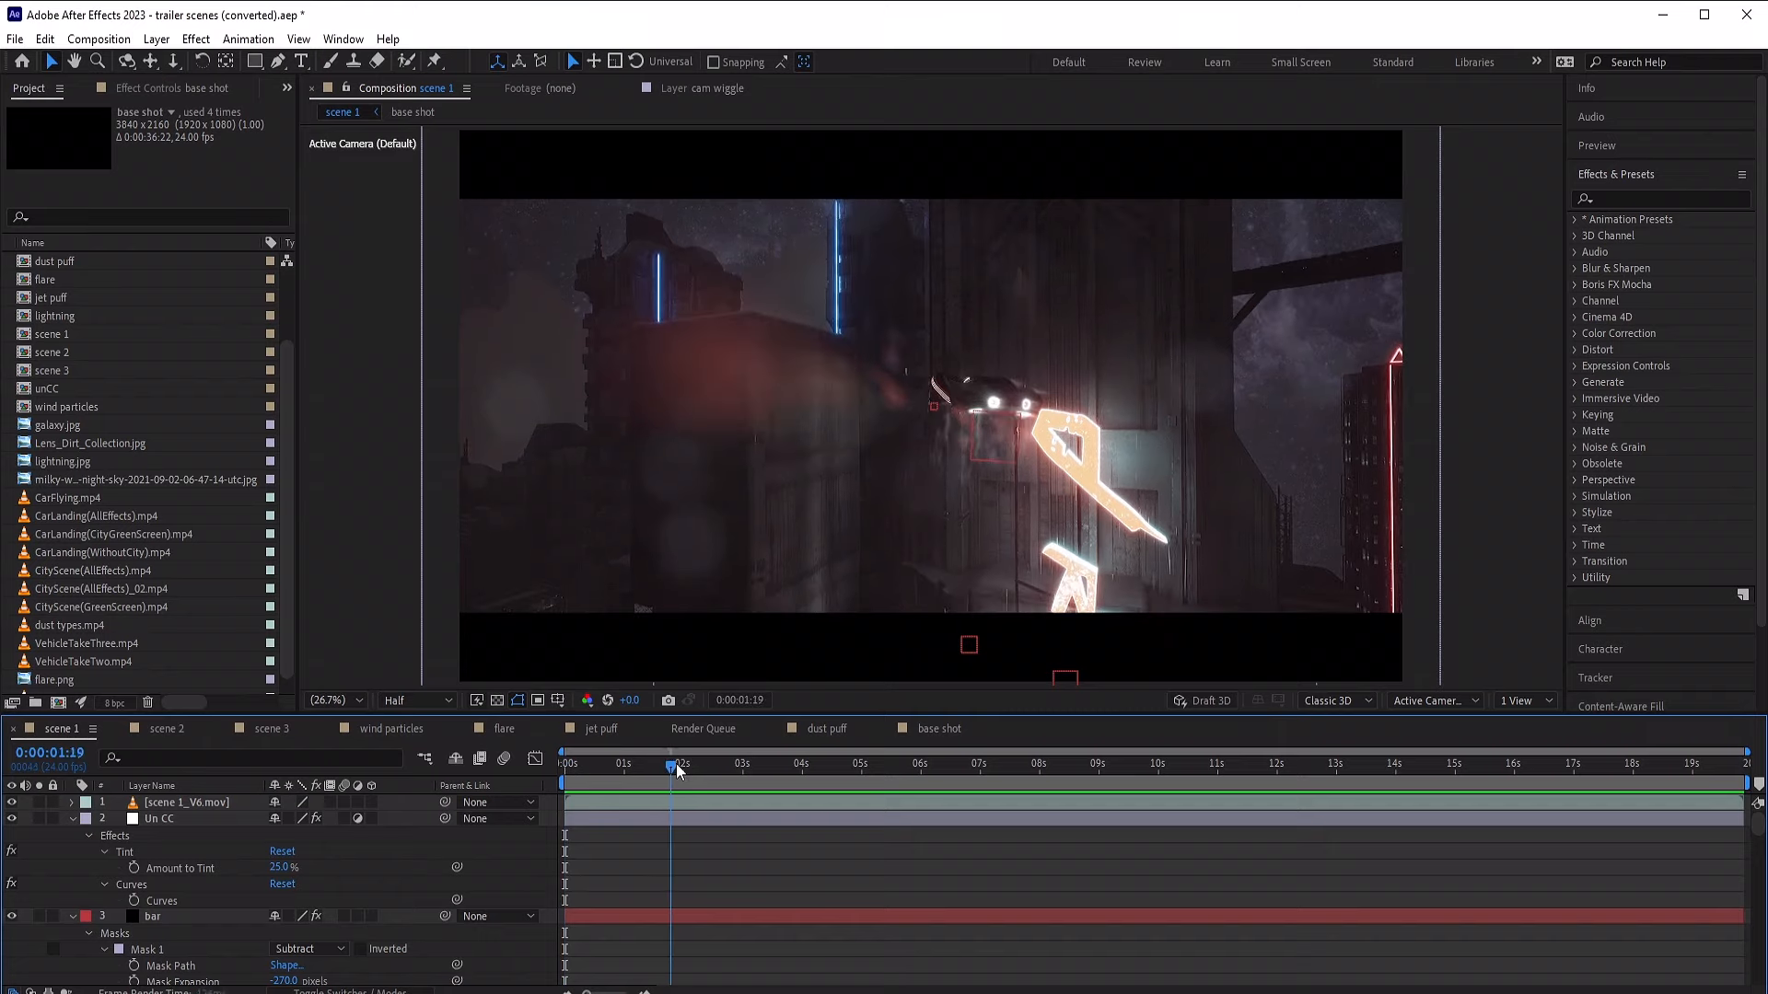
Step: At about seven seconds into scene 1, add an adjustment layer carrying a red Fill effect
{"action": "left_click", "coordinate": [989, 763]}
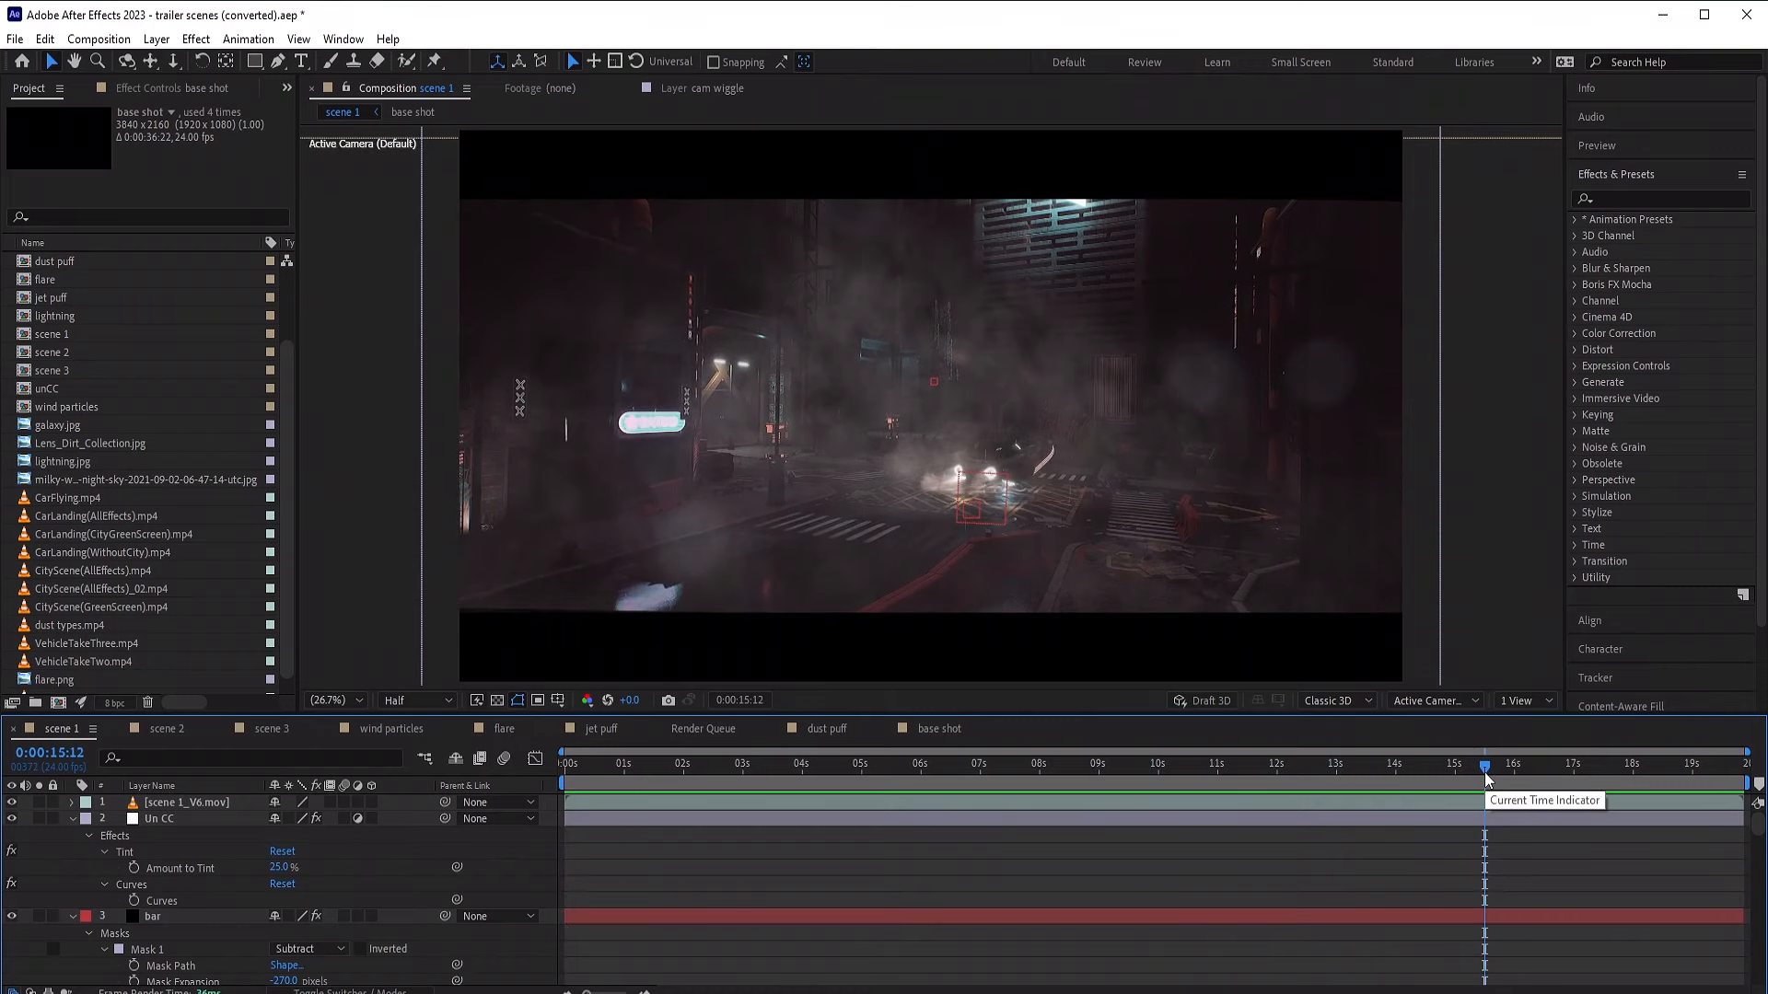
{"action": "mouse_move", "coordinate": [1483, 772]}
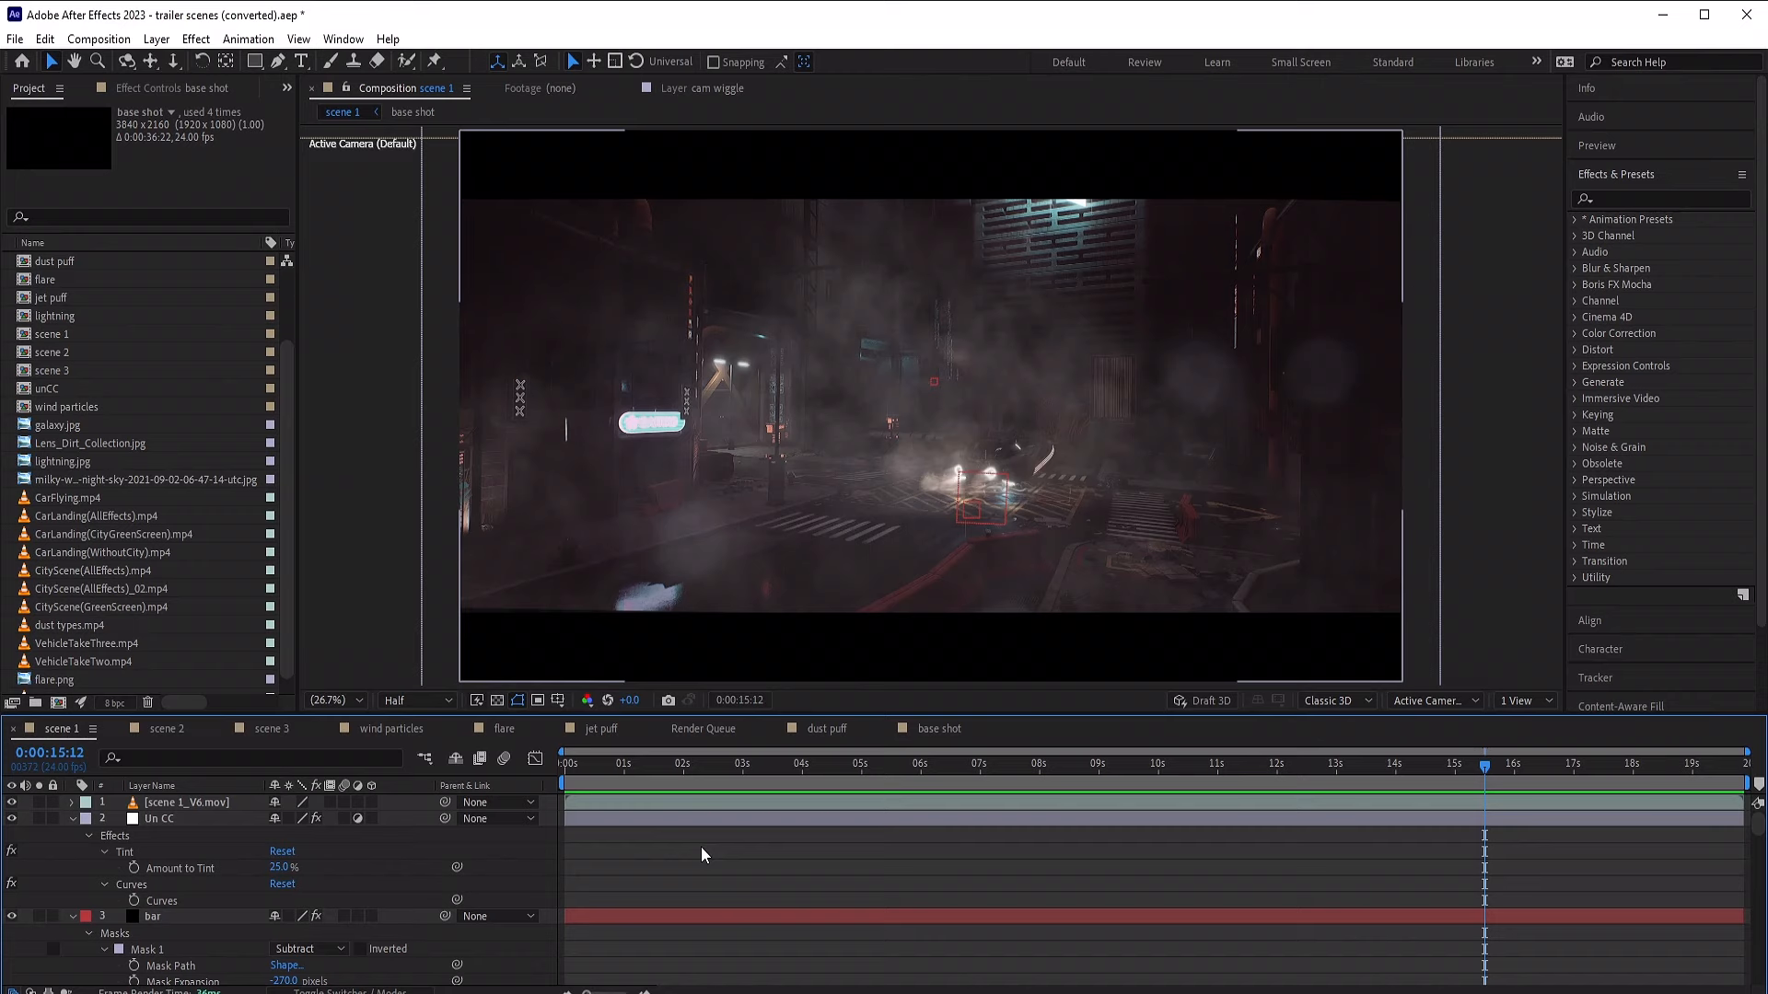
{"action": "left_click", "coordinate": [989, 764]}
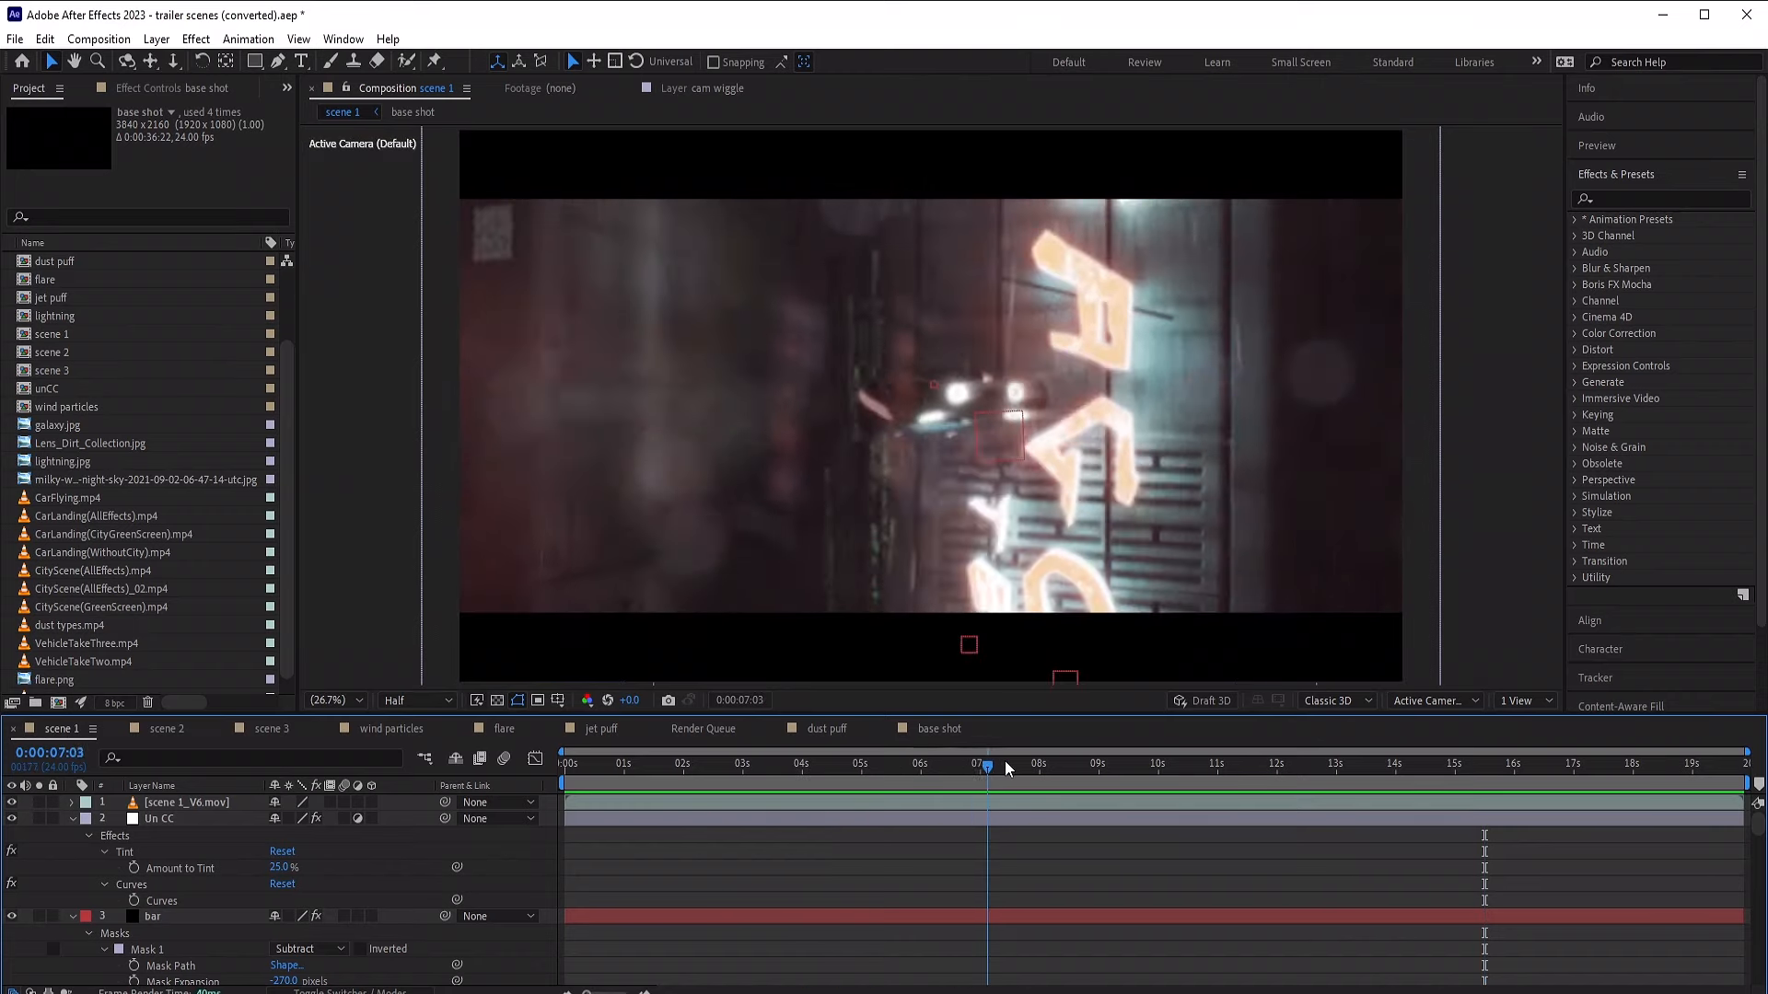
{"action": "left_click", "coordinate": [156, 39]}
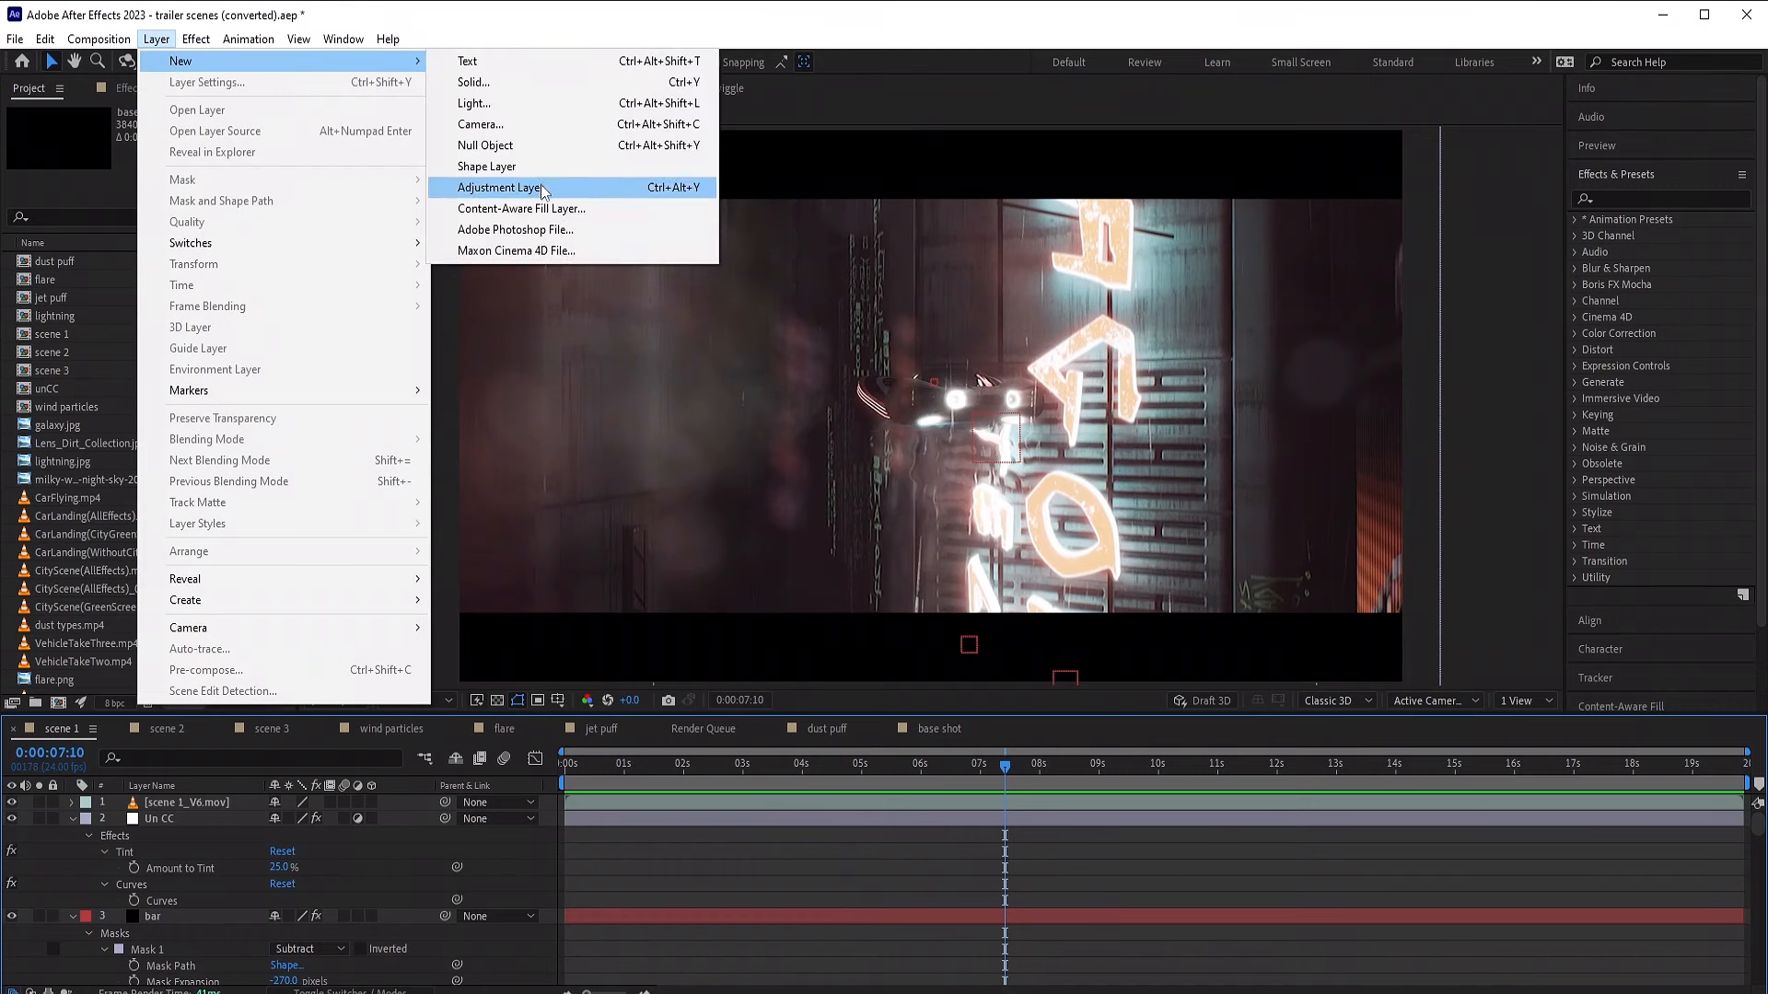
{"action": "left_click", "coordinate": [500, 187]}
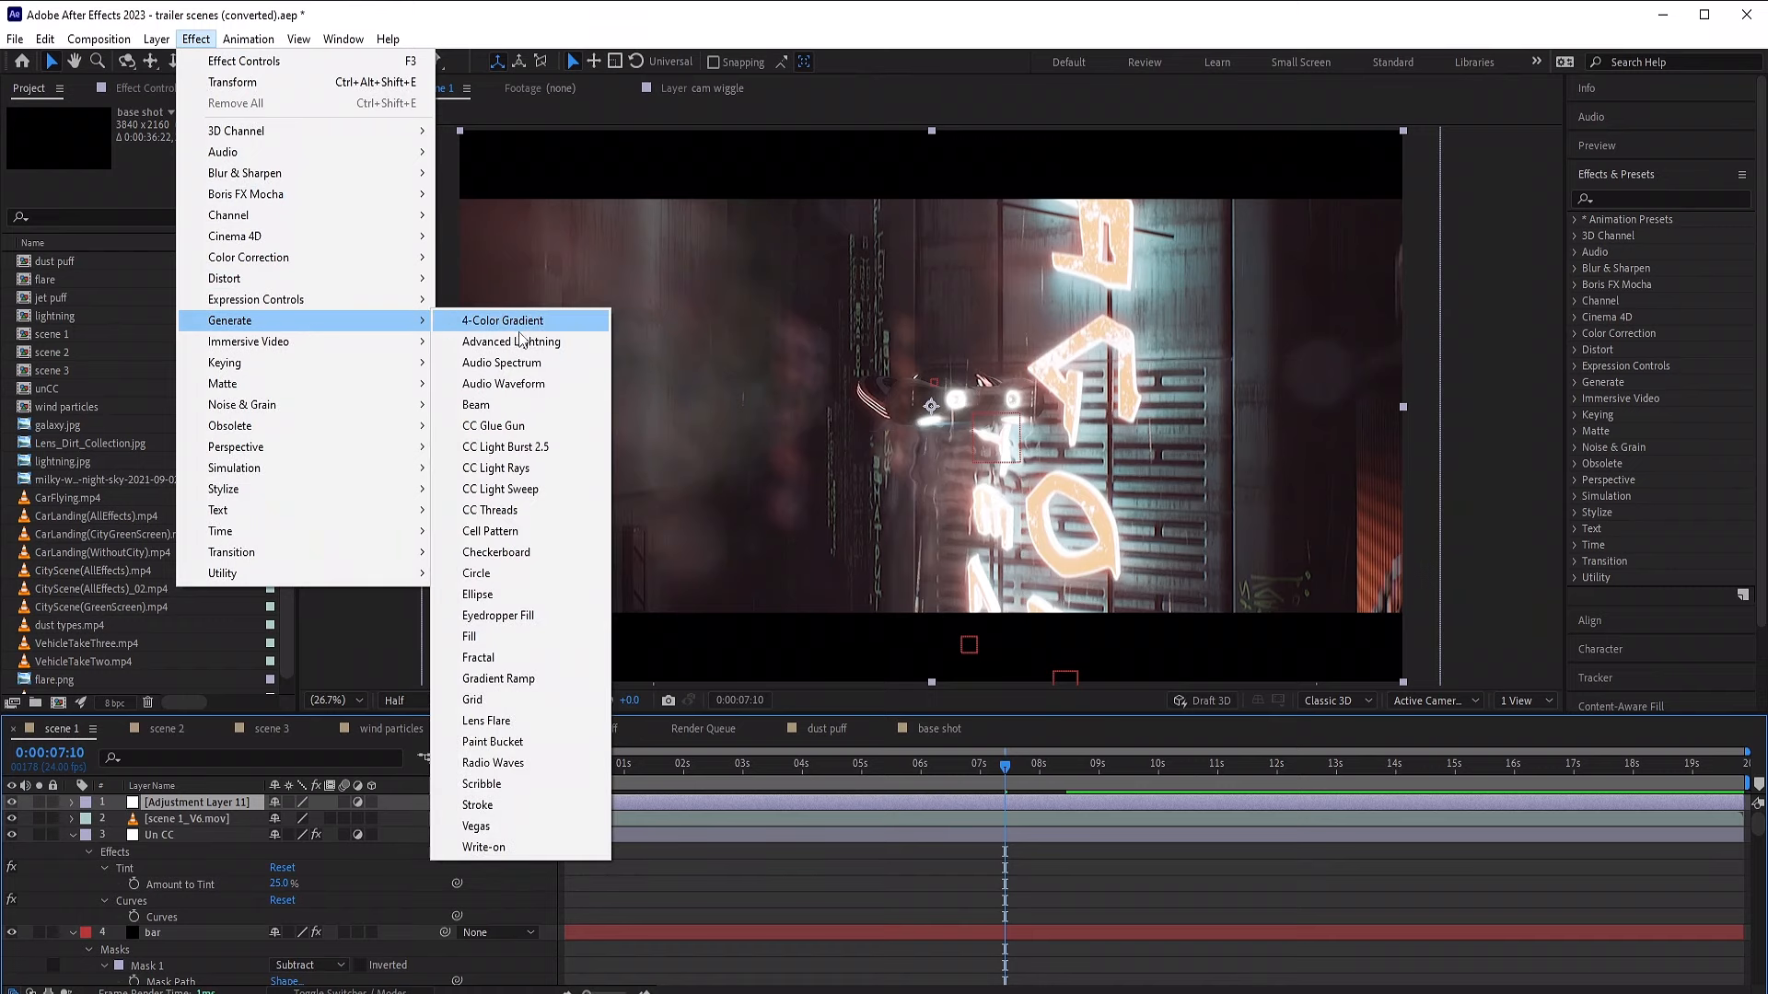
{"action": "left_click", "coordinate": [468, 636]}
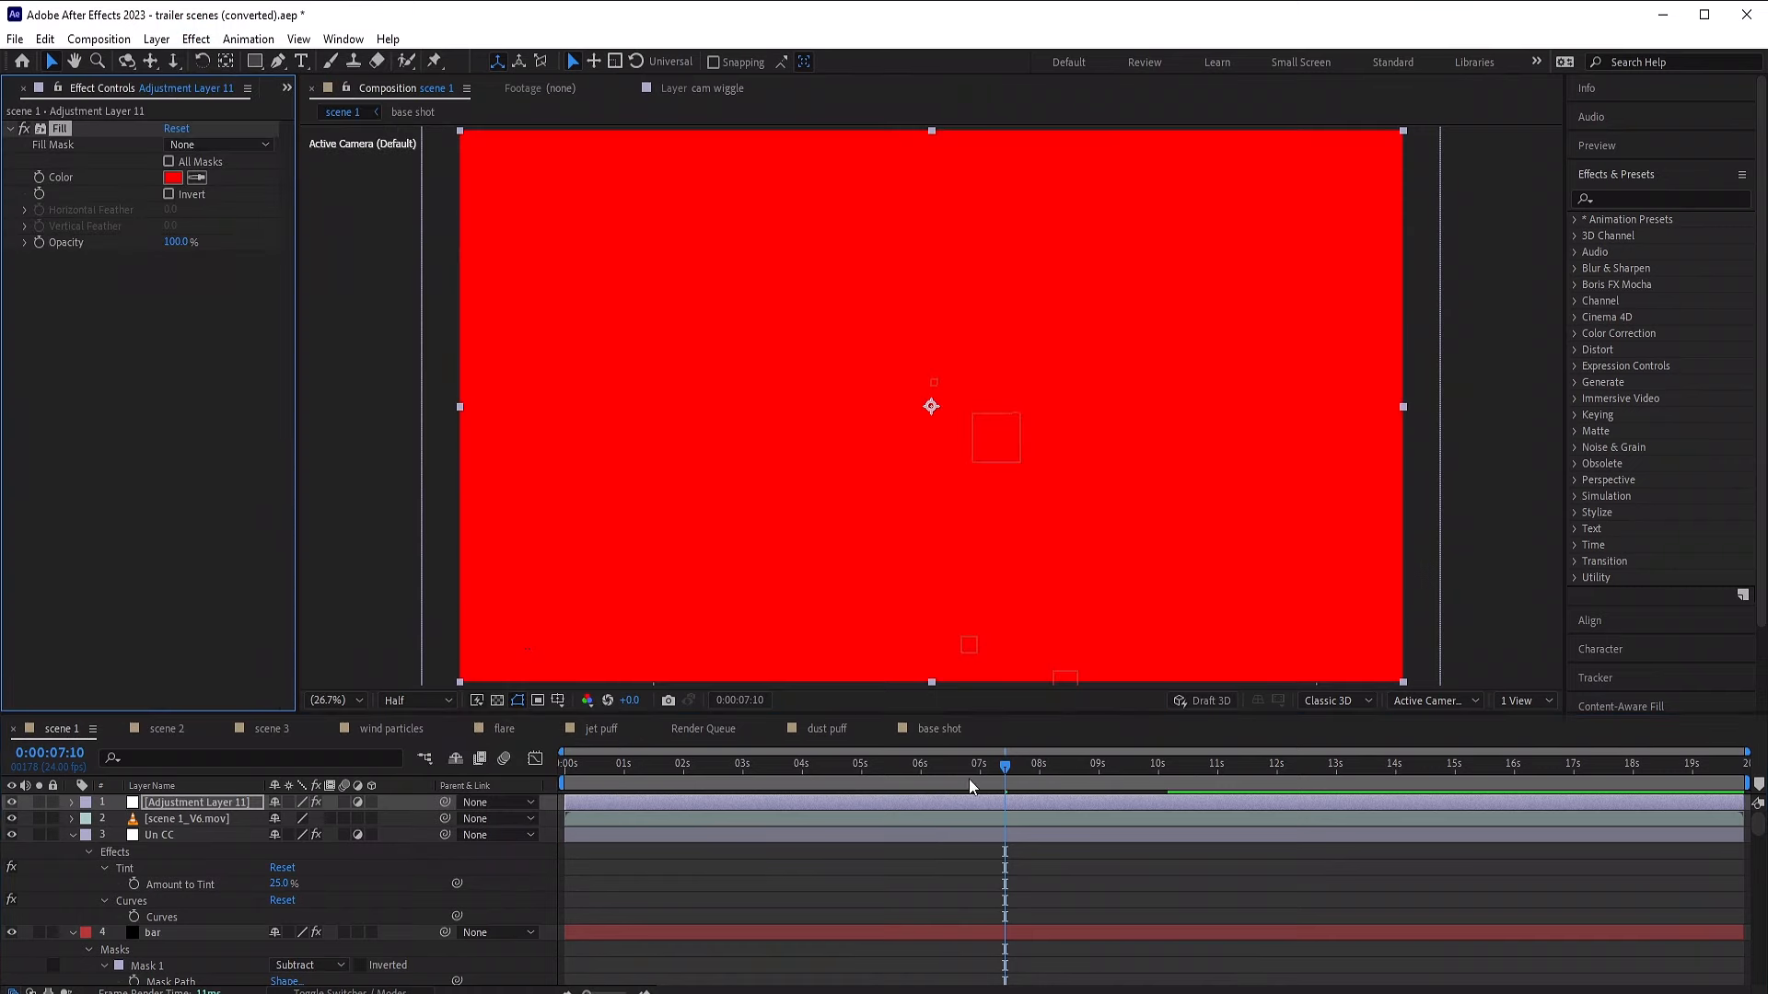
{"action": "mouse_move", "coordinate": [145, 788]}
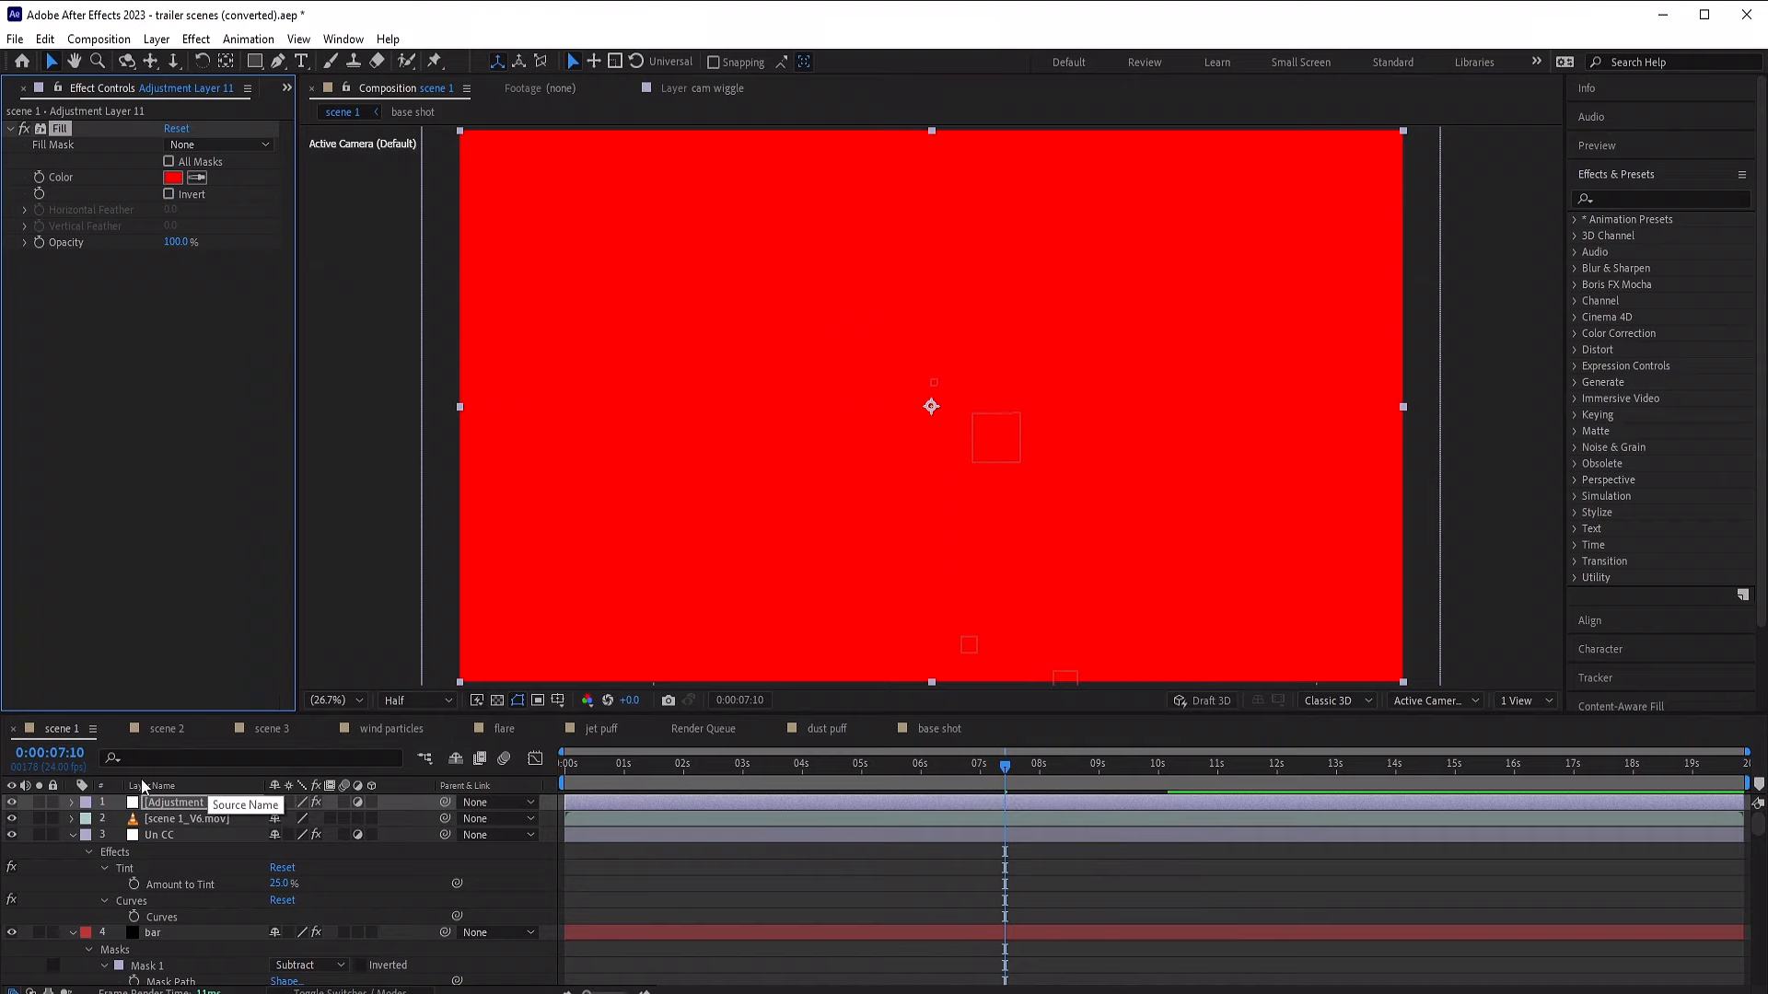
{"action": "left_click", "coordinate": [11, 802]}
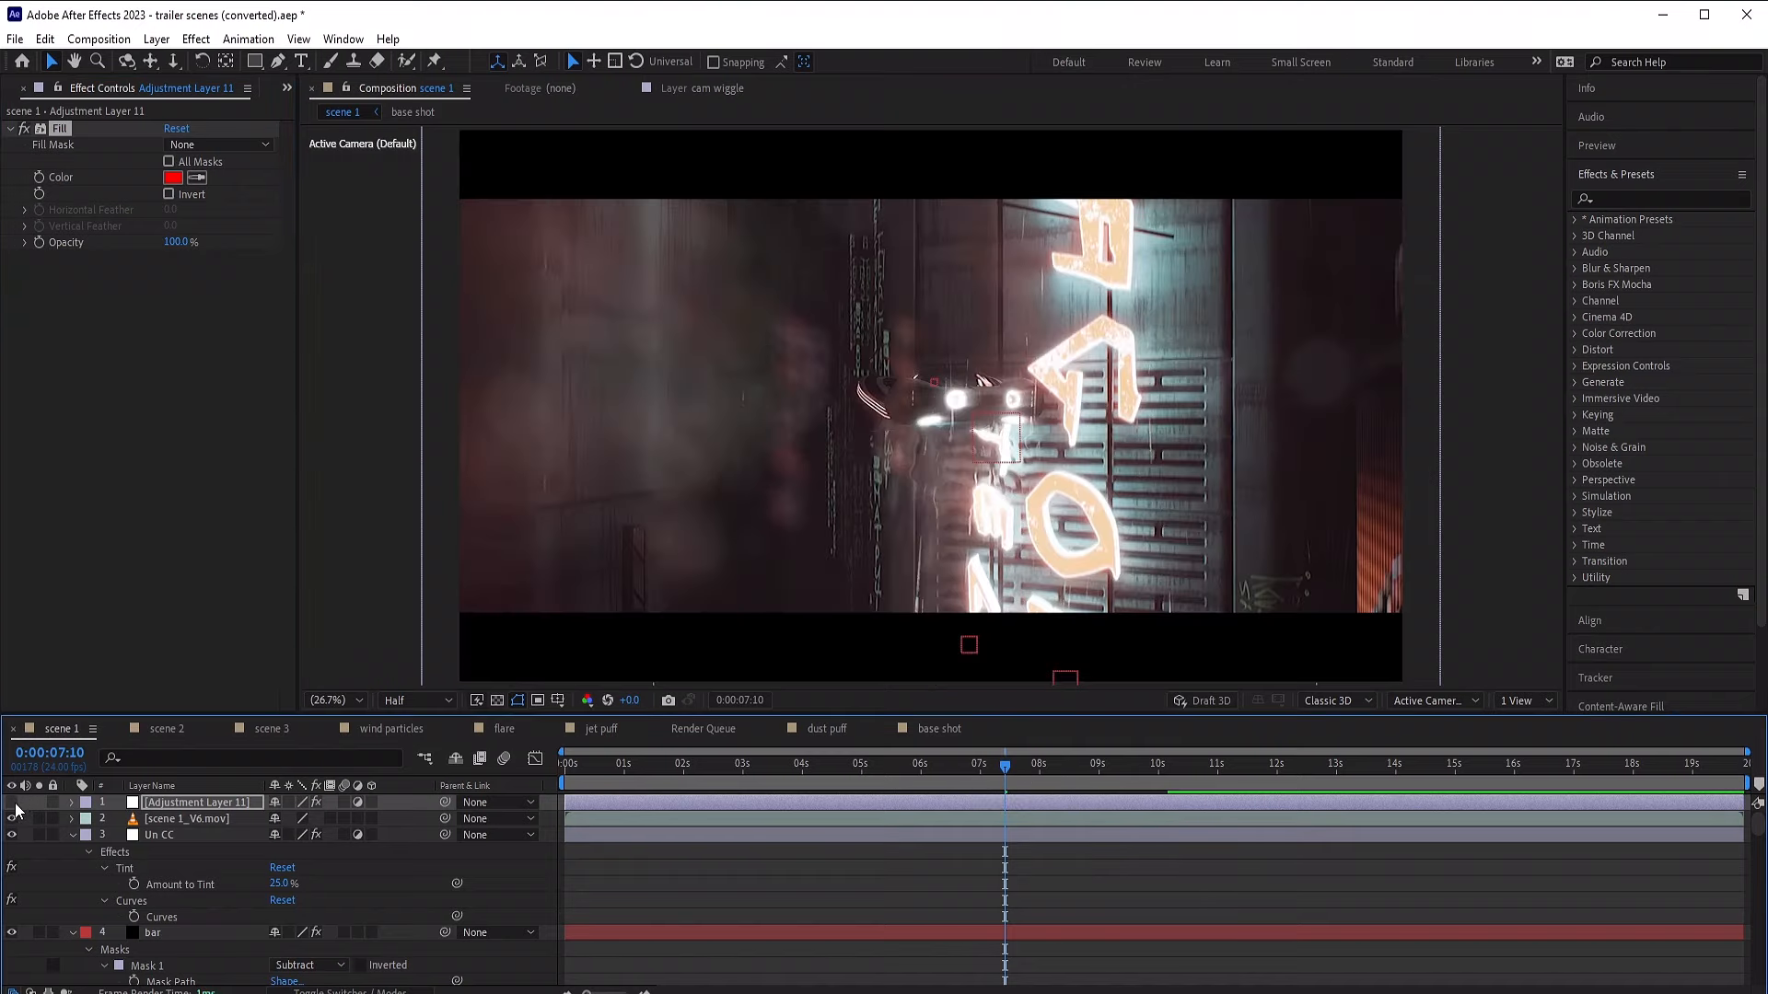
{"action": "left_click", "coordinate": [1214, 763]}
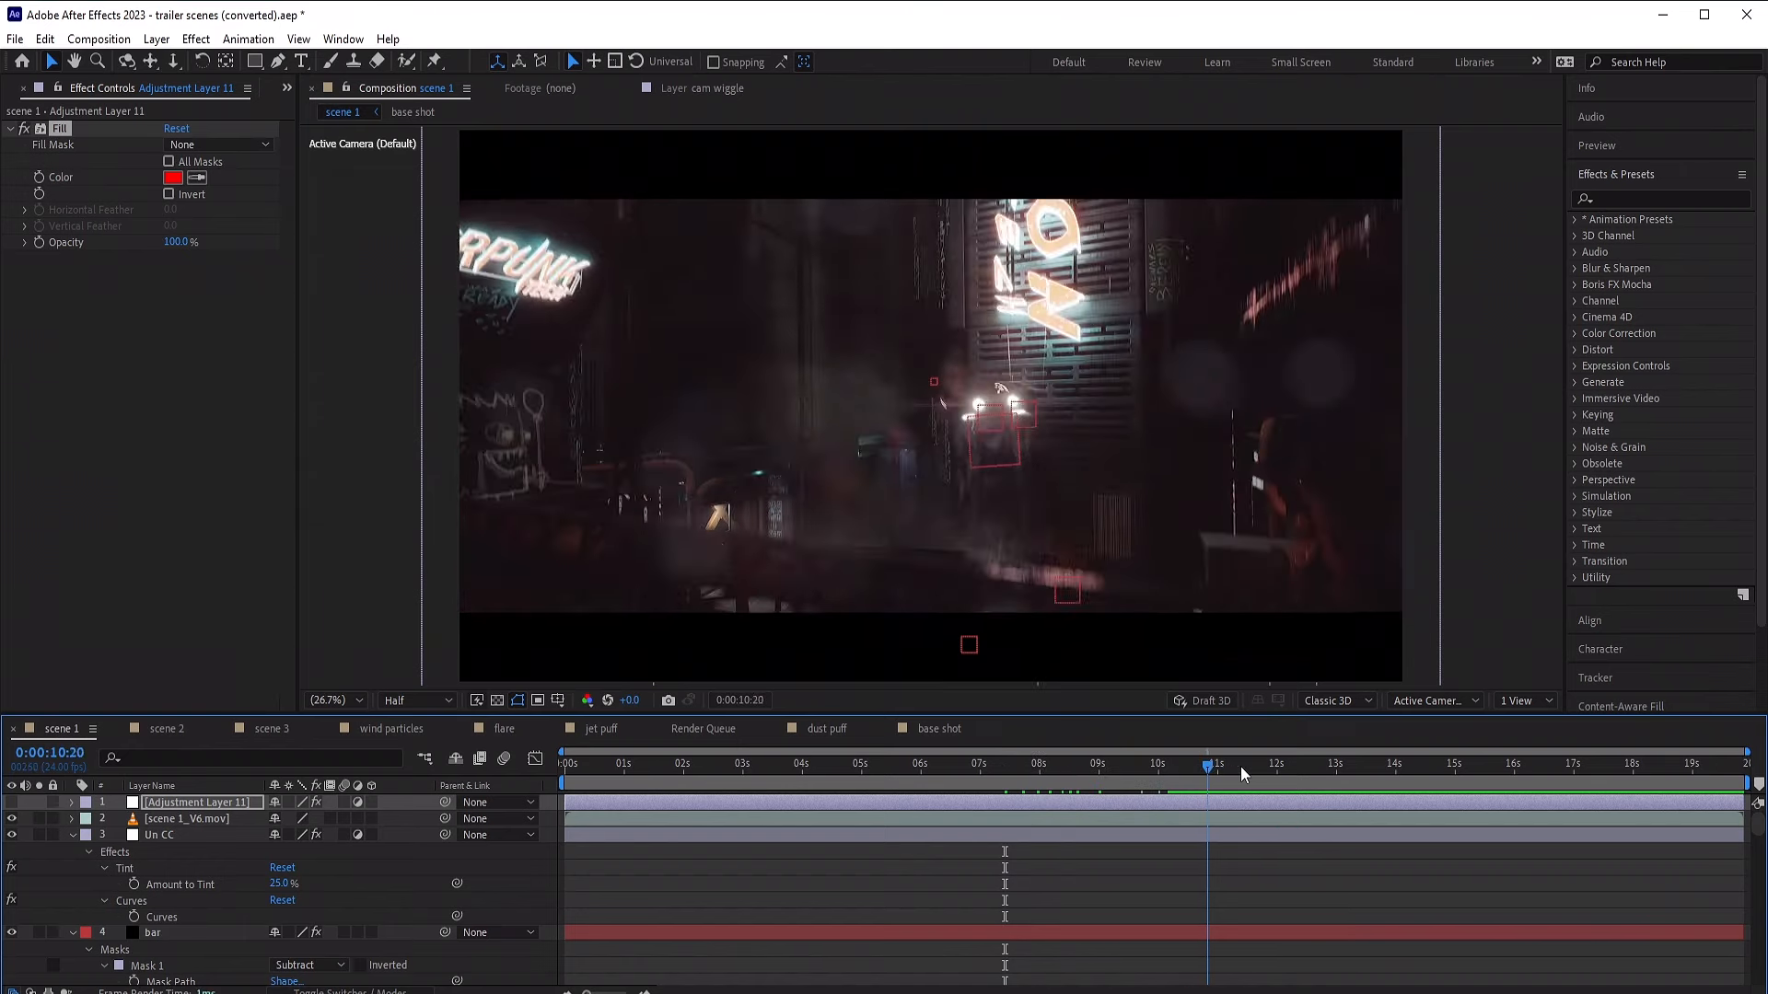
{"action": "left_click", "coordinate": [1396, 763]}
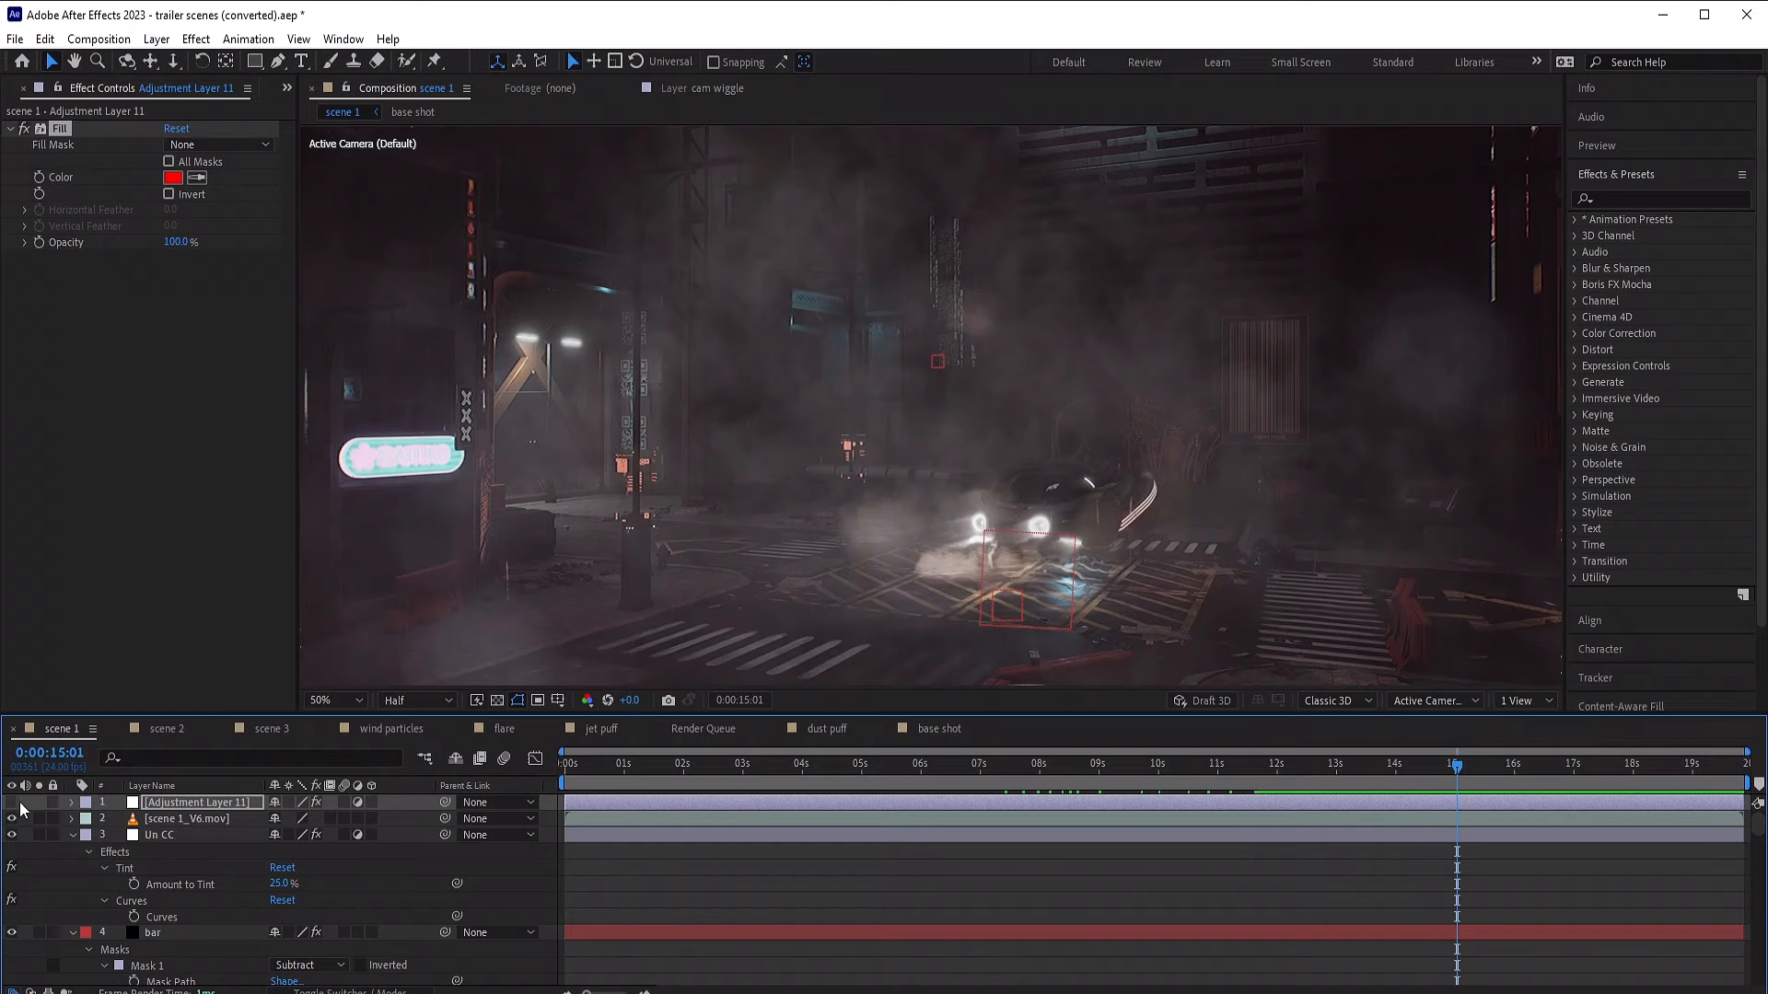
{"action": "left_click", "coordinate": [11, 802]}
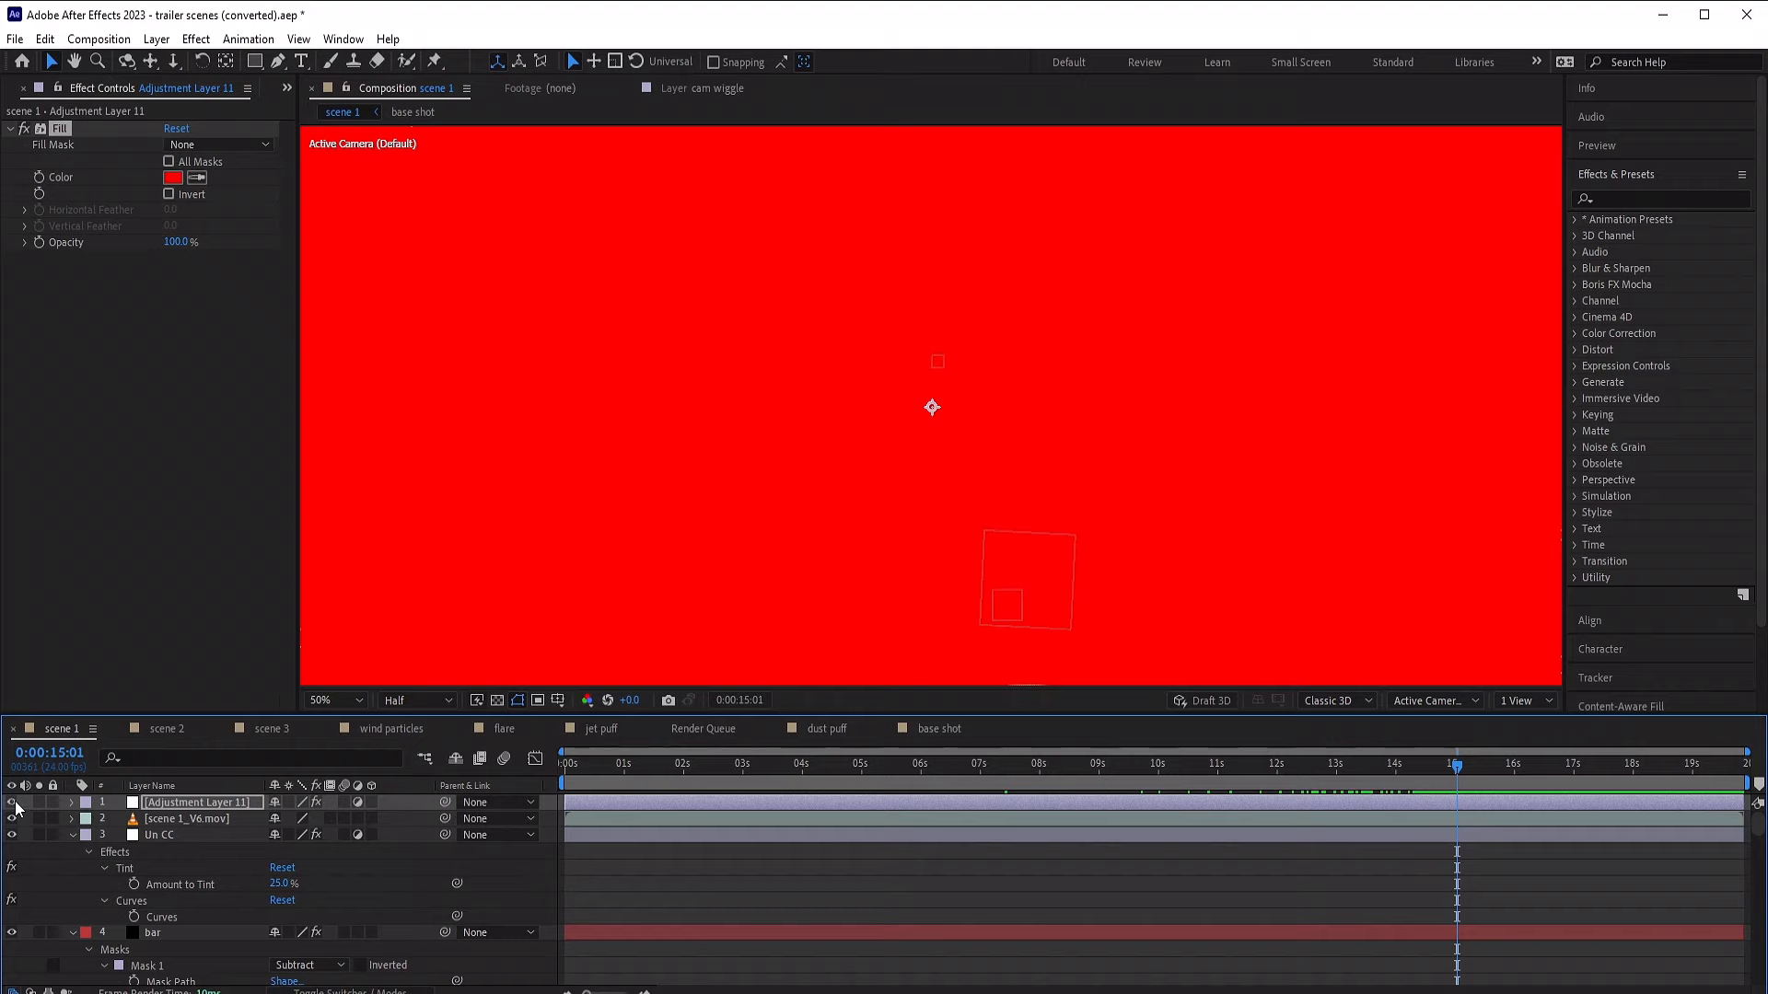
{"action": "mouse_move", "coordinate": [577, 568]}
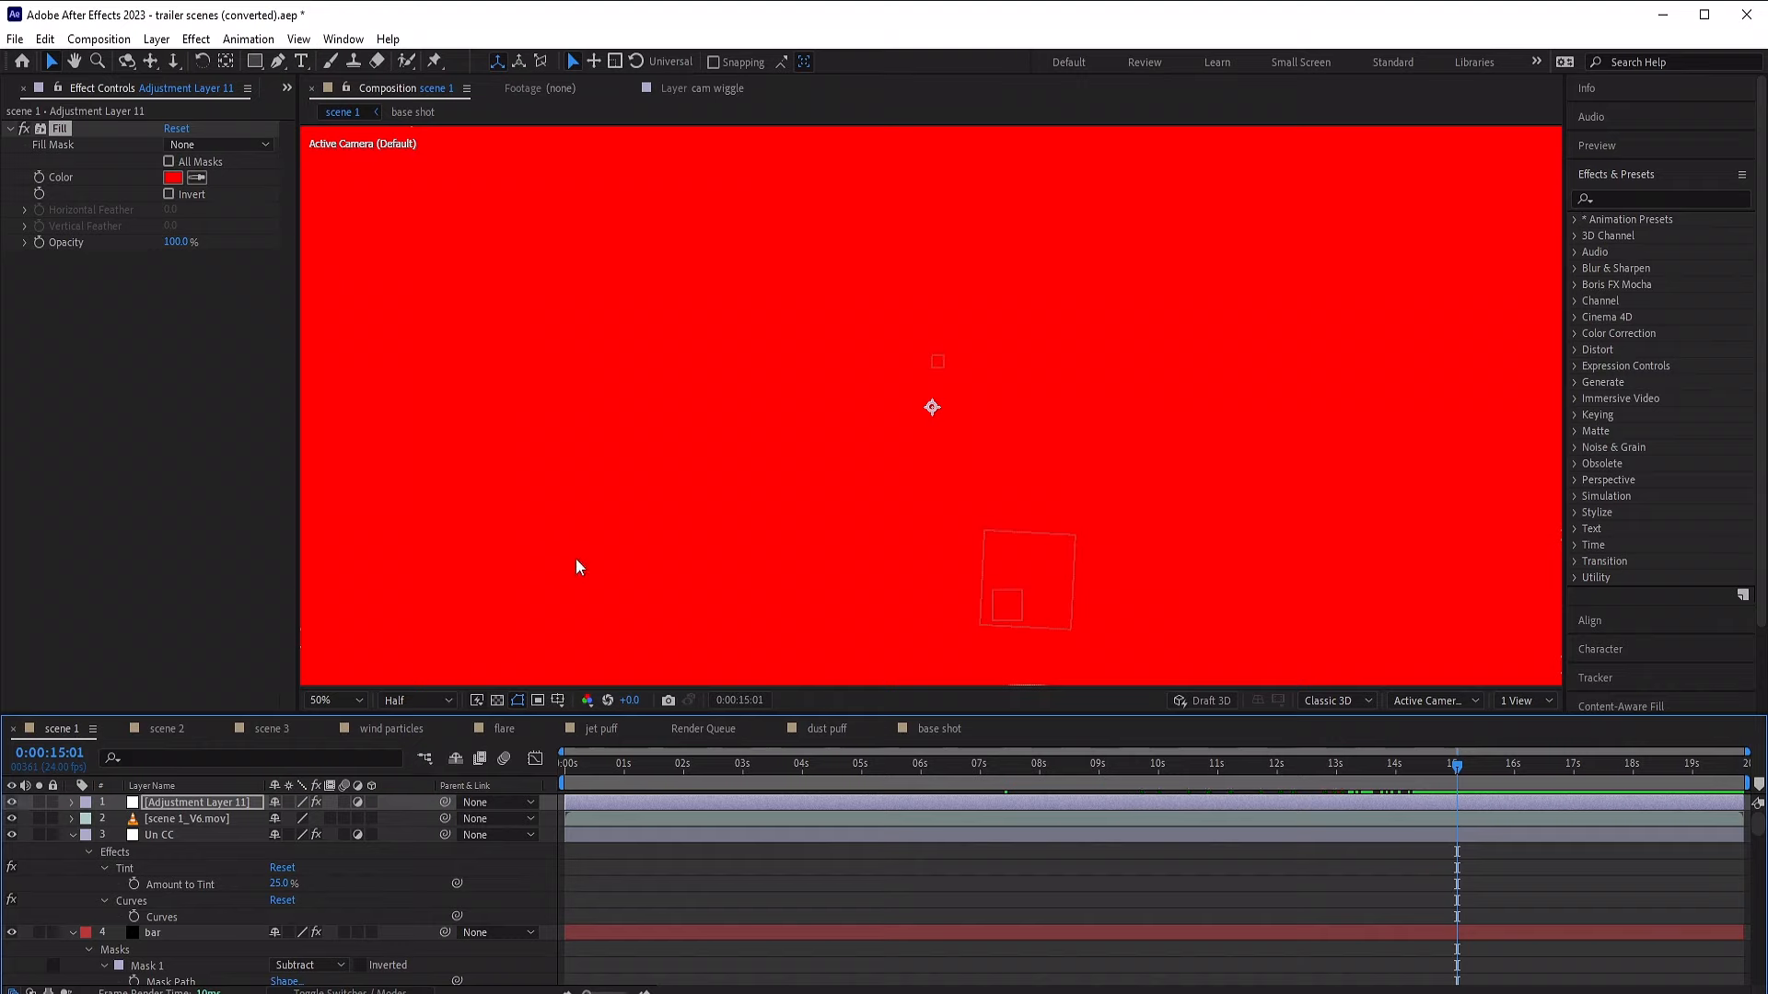
{"action": "mouse_move", "coordinate": [1034, 631]}
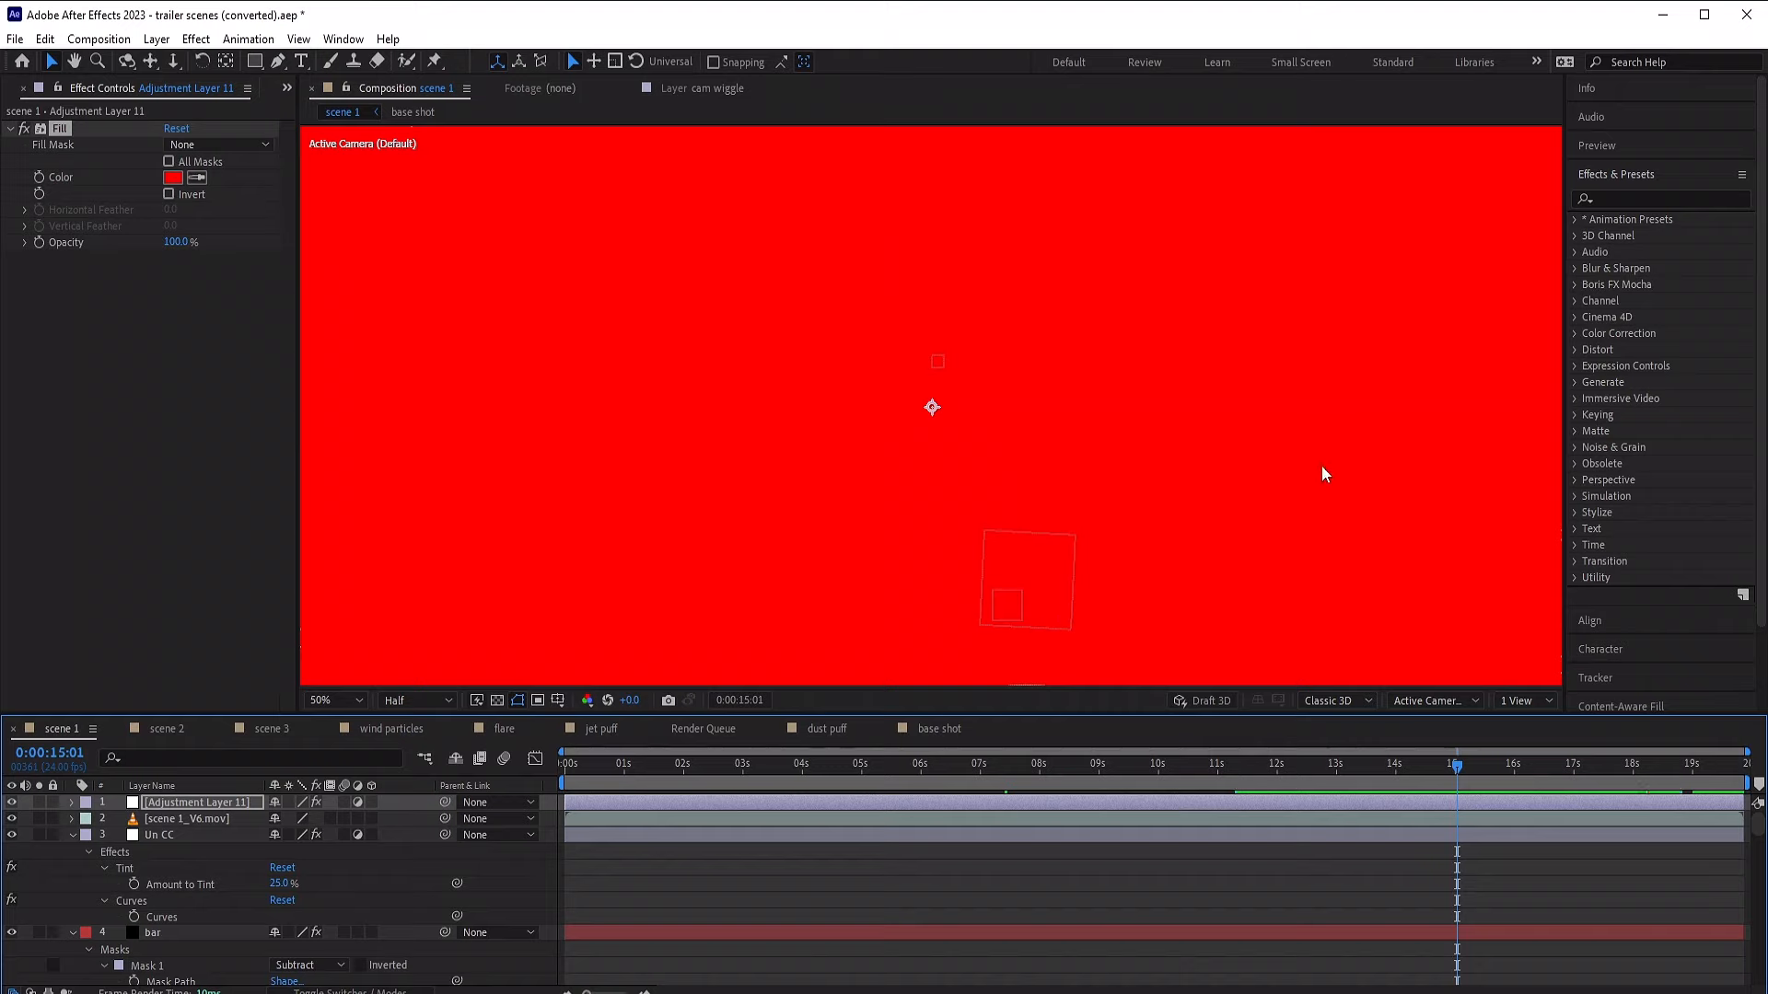
{"action": "left_click", "coordinate": [327, 700]}
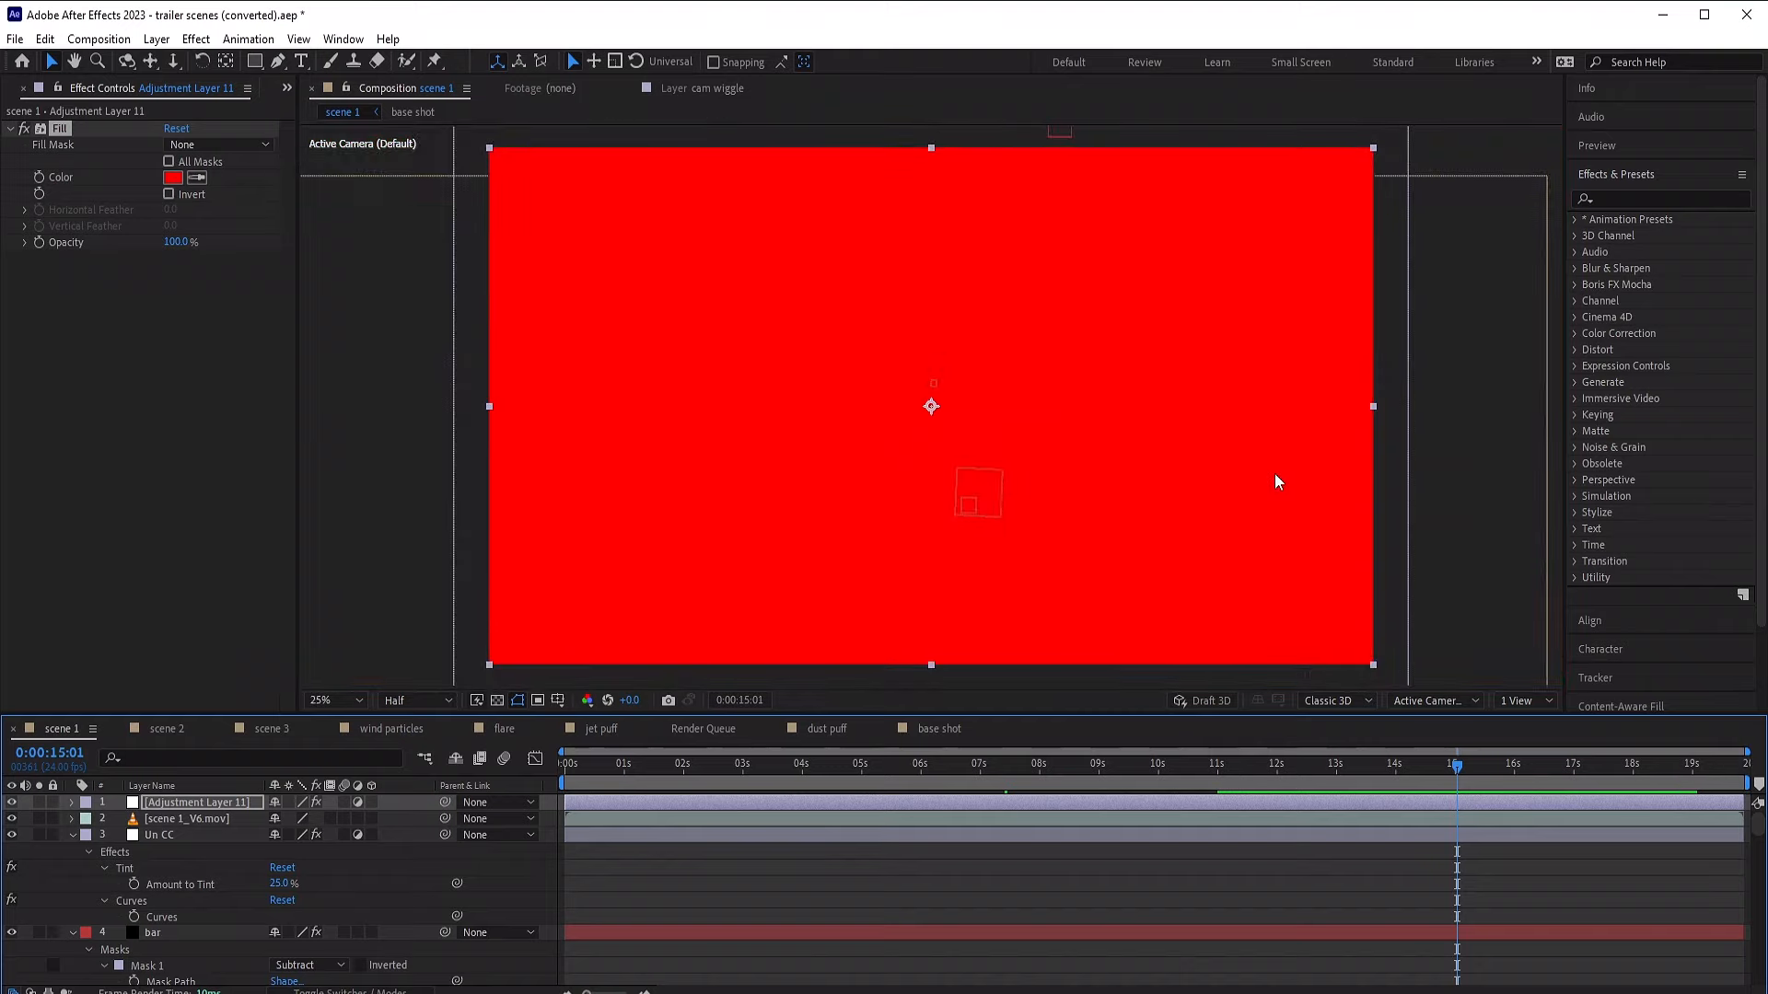